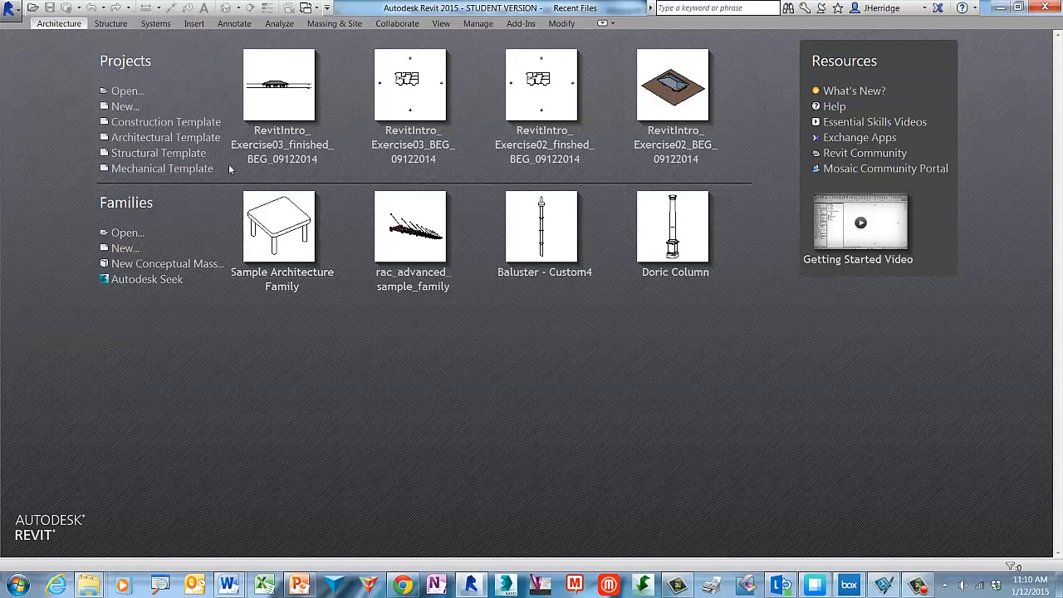
Step: Open the RevitIntro_Exercise04_BEG_09122014.rvt project from the Open dialog
left_click(126, 90)
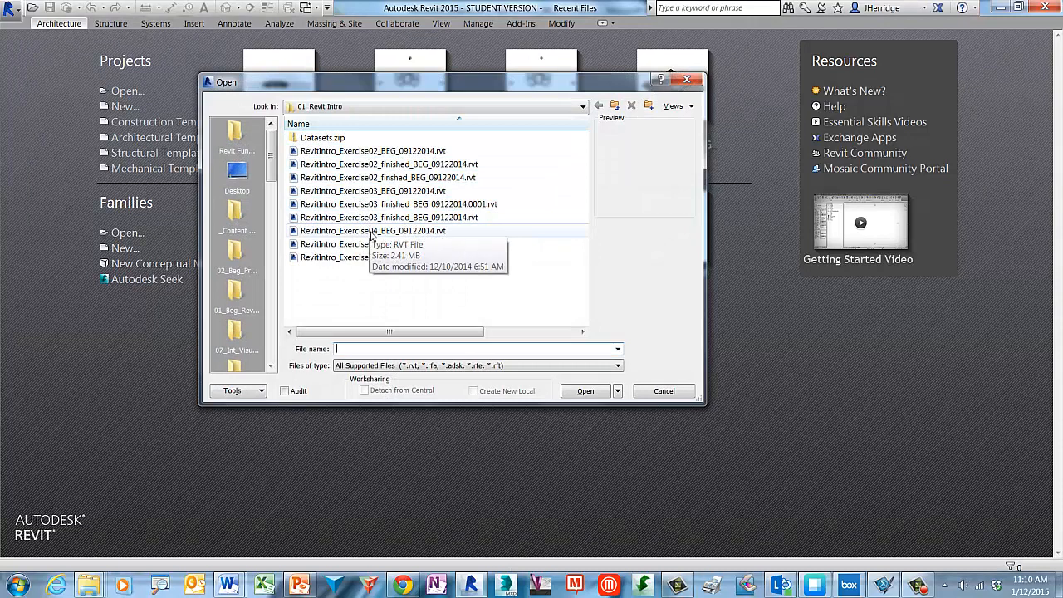
left_click(372, 229)
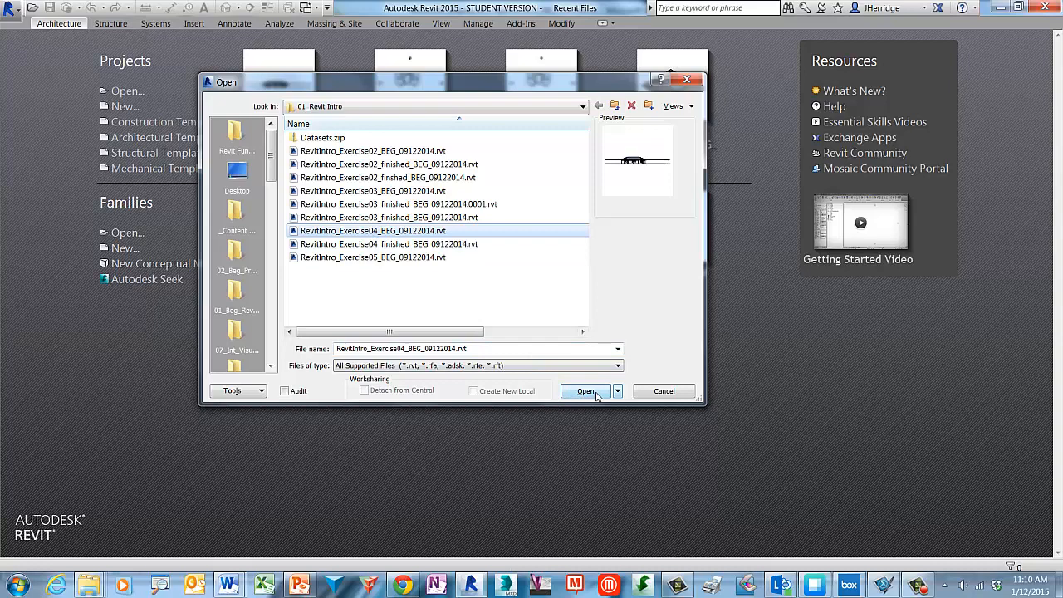
left_click(584, 392)
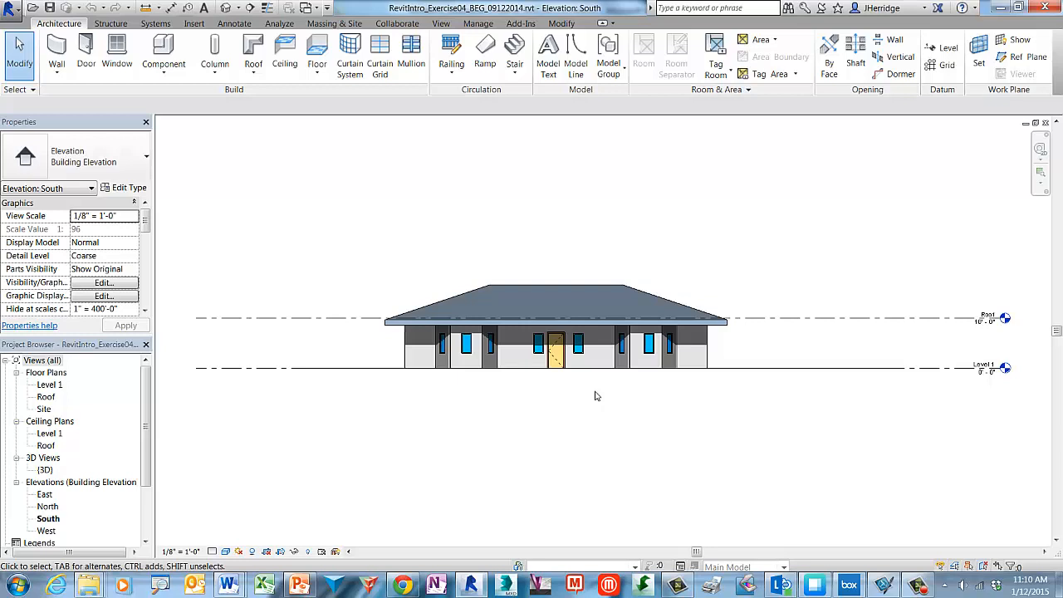
Step: Switch from the South elevation to the Level 1 floor plan via the Project Browser
left_click(554, 349)
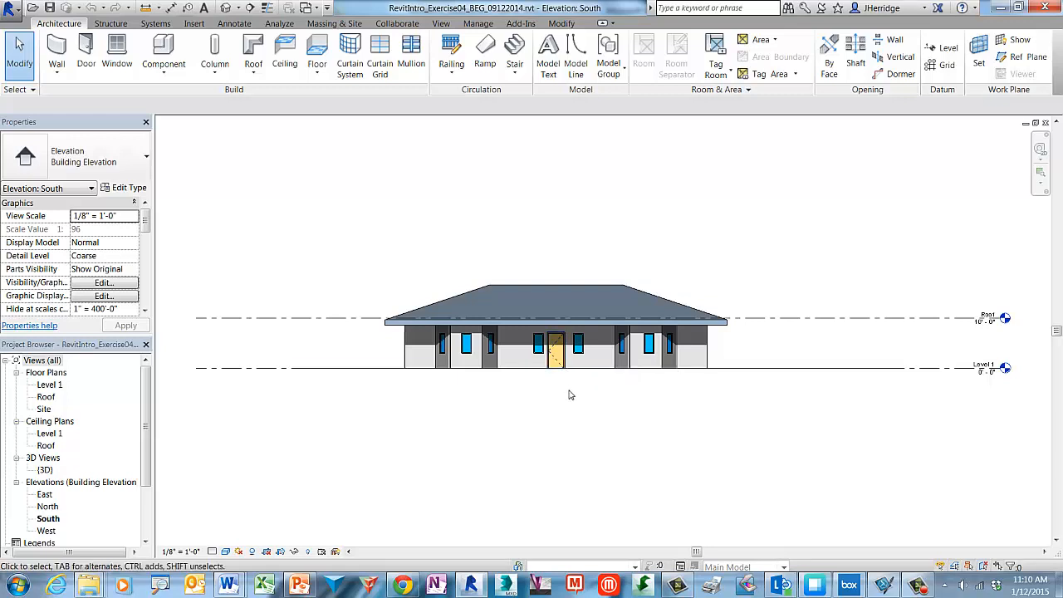
mouse_move(523, 401)
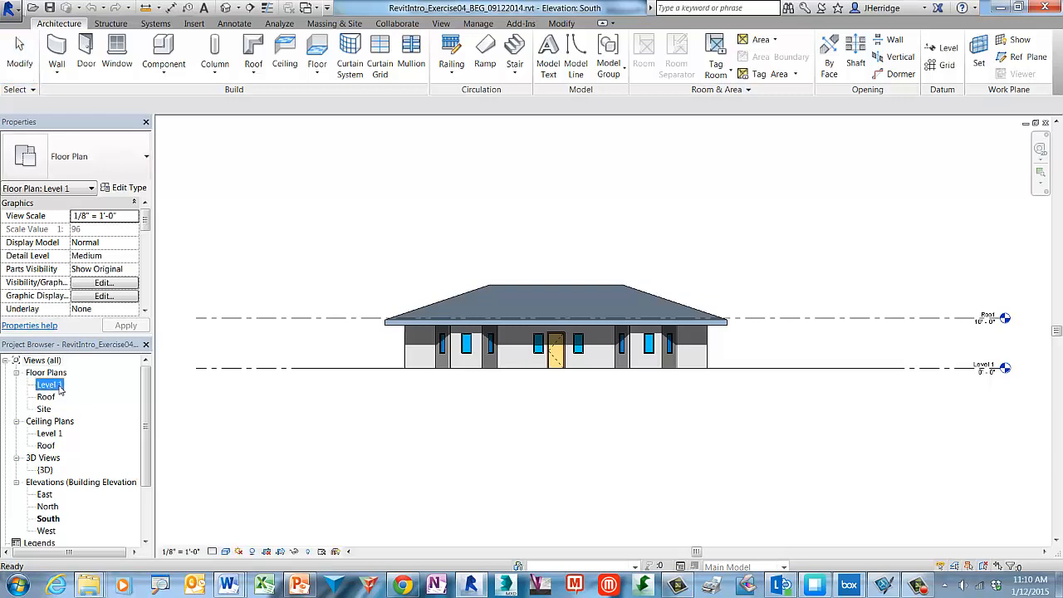
double_click(50, 385)
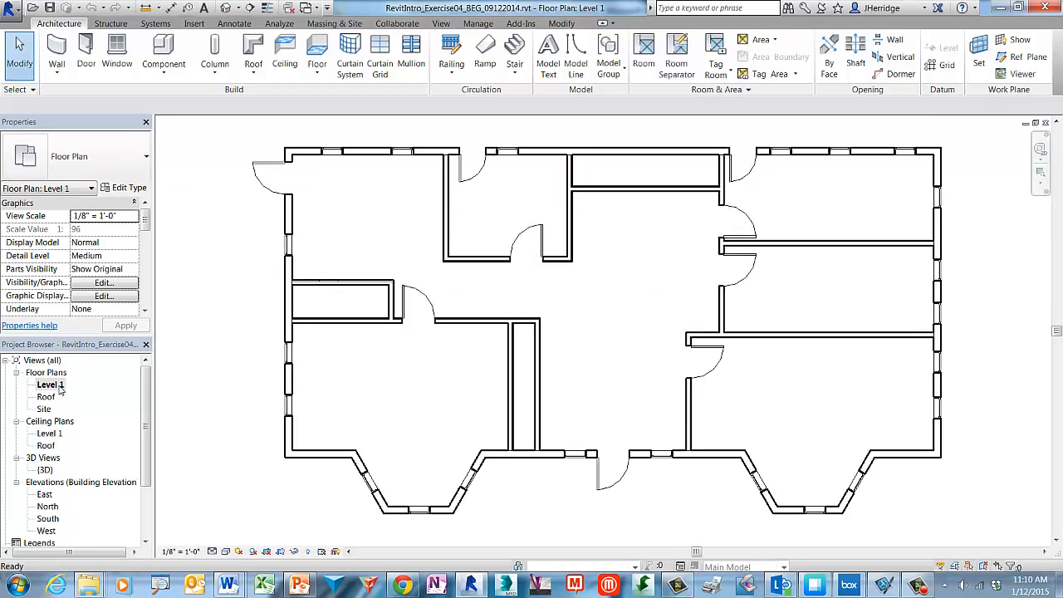
left_click(50, 383)
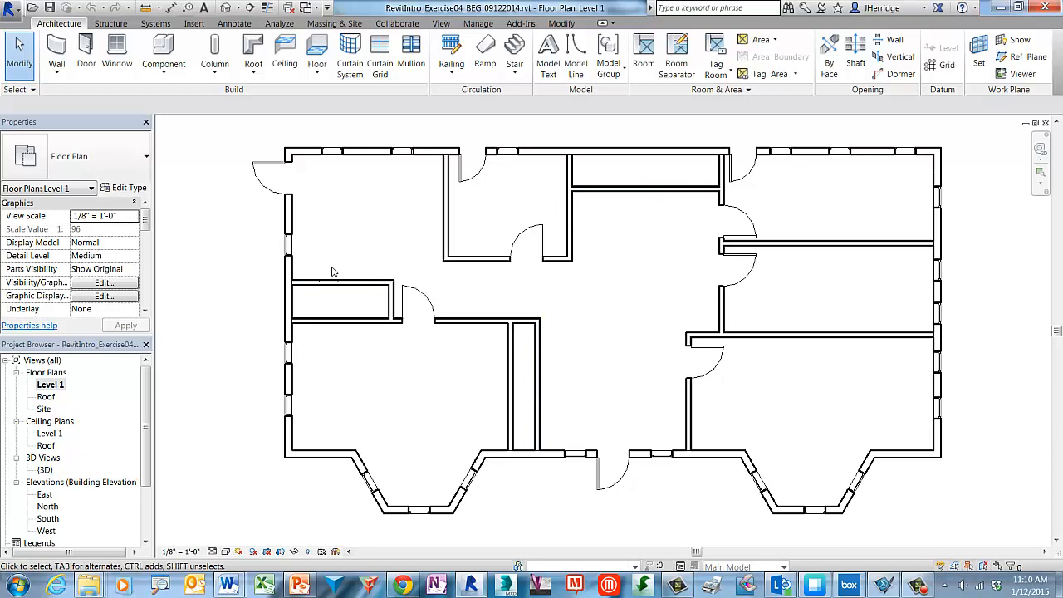
left_click(479, 259)
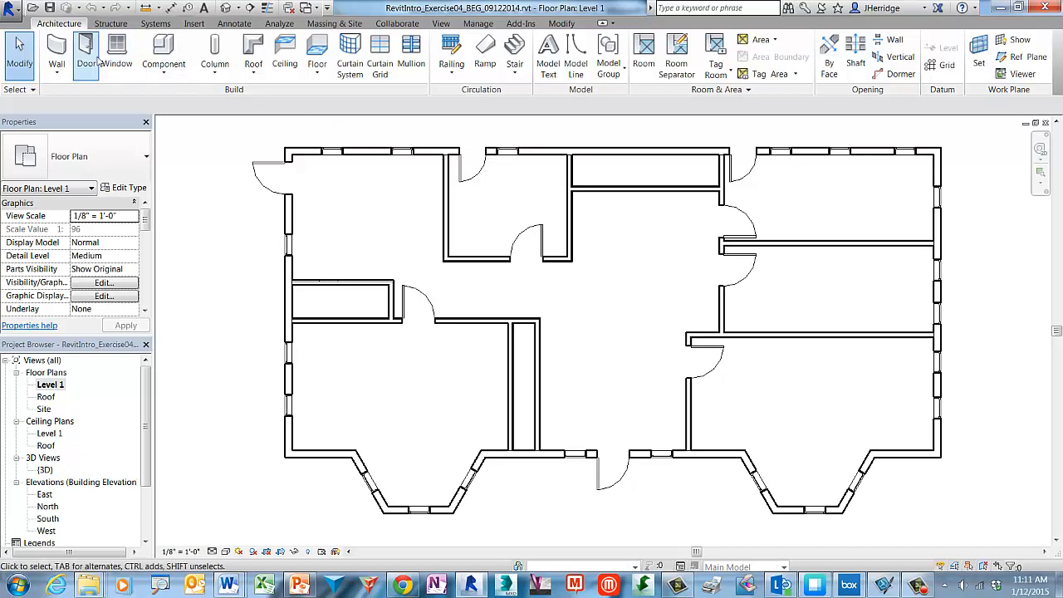
mouse_move(87, 50)
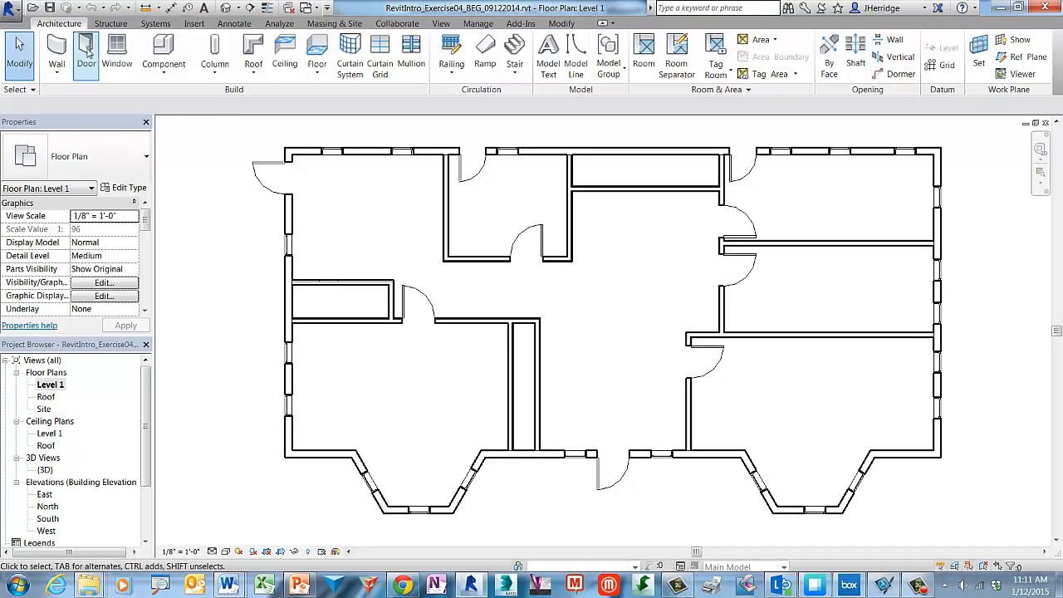
Step: Start the Door tool and browse Load Family to the Doors folder, selecting Double-Panel 2.rfa
left_click(86, 53)
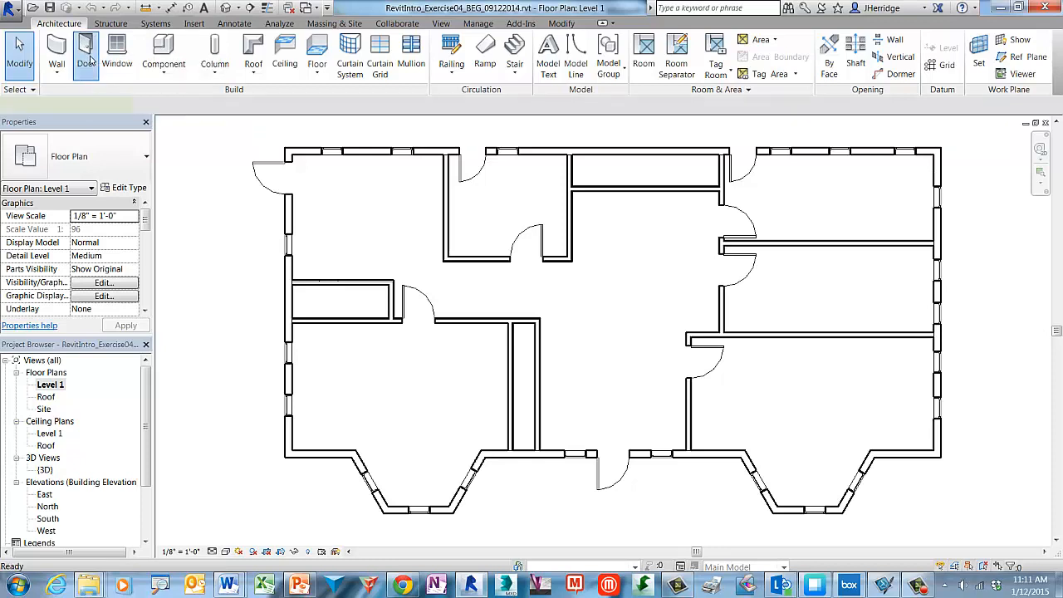
left_click(86, 54)
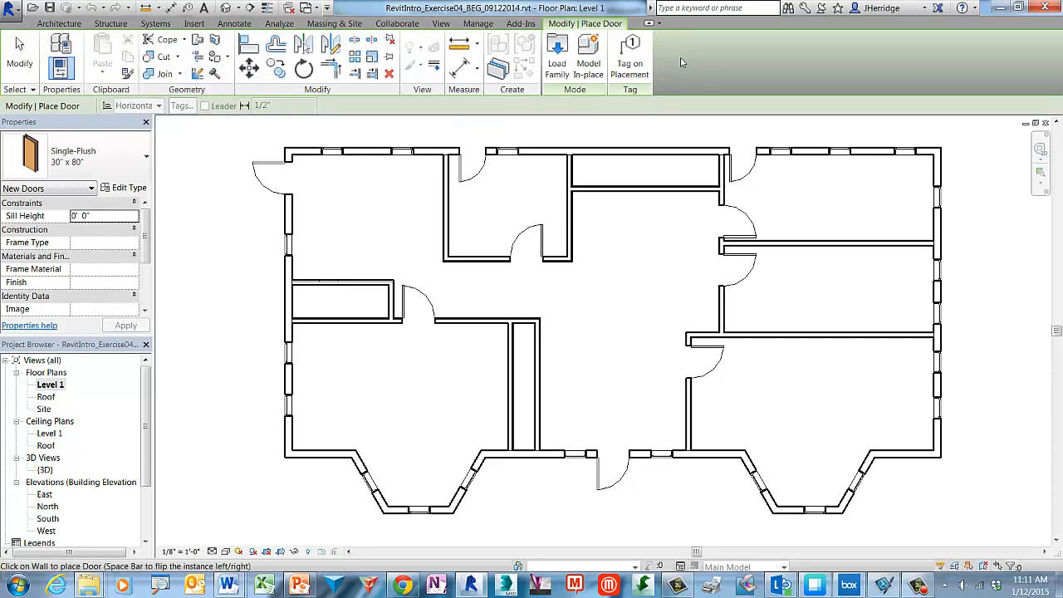
mouse_move(558, 97)
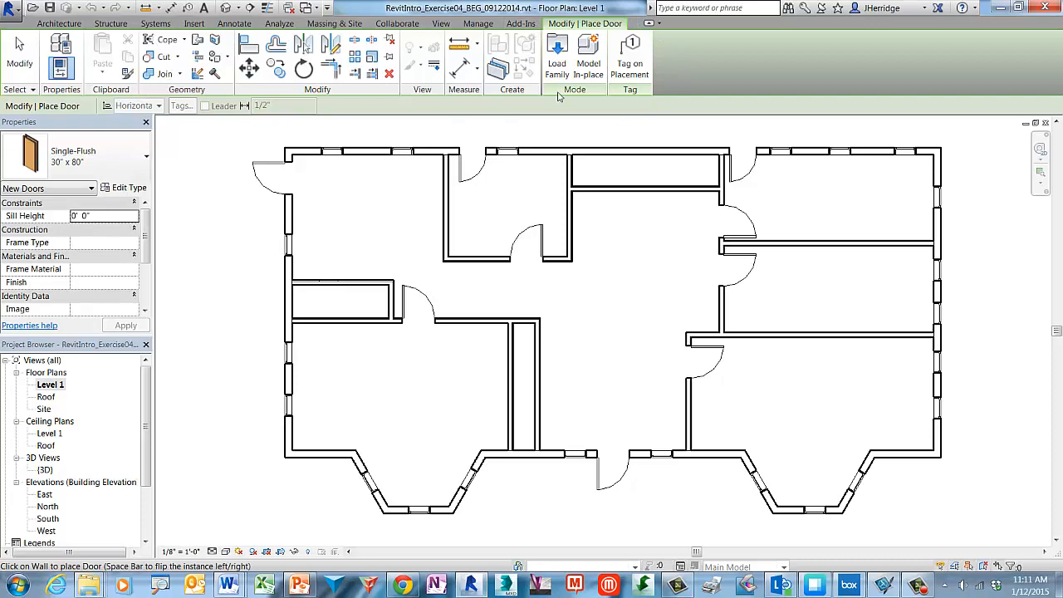
mouse_move(556, 50)
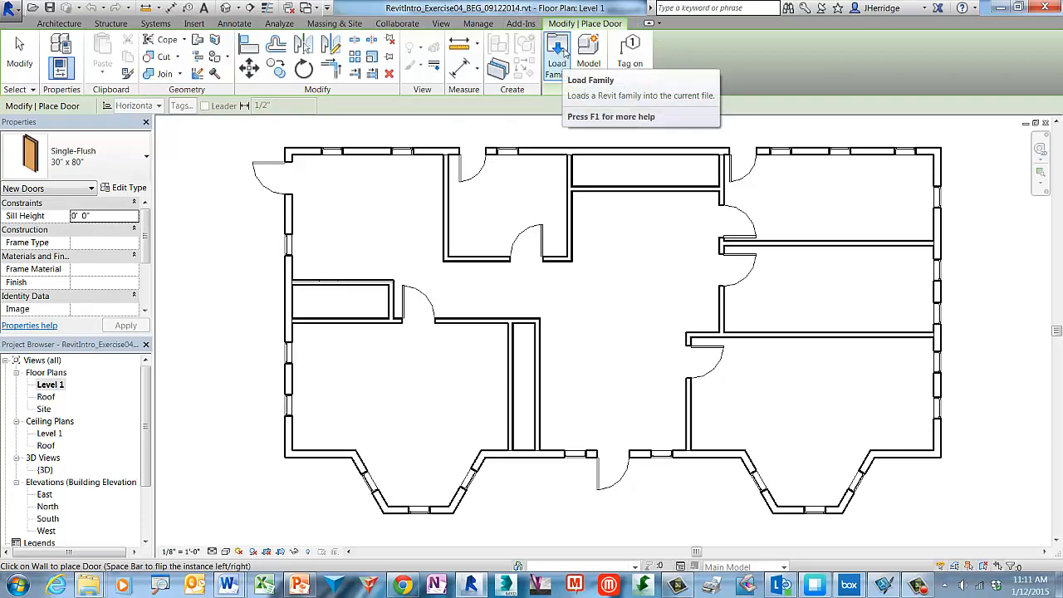
left_click(556, 50)
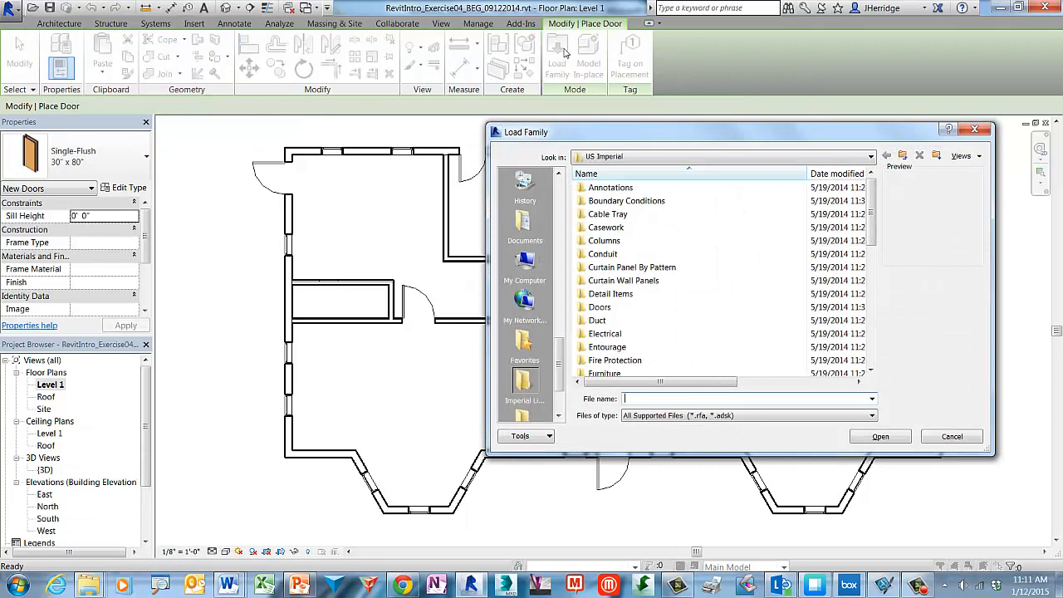
mouse_move(646, 159)
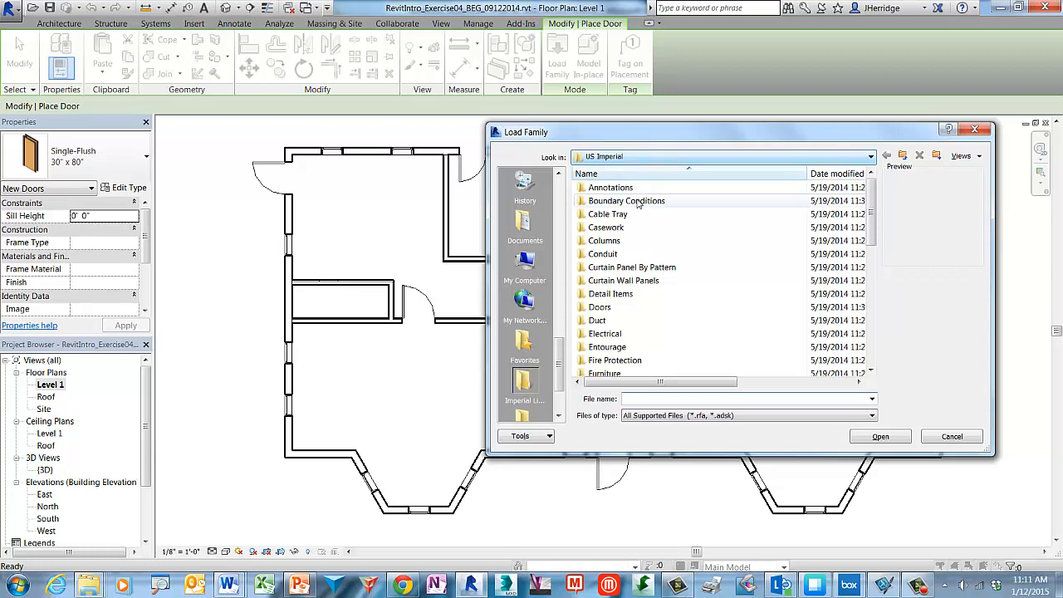
mouse_move(600, 307)
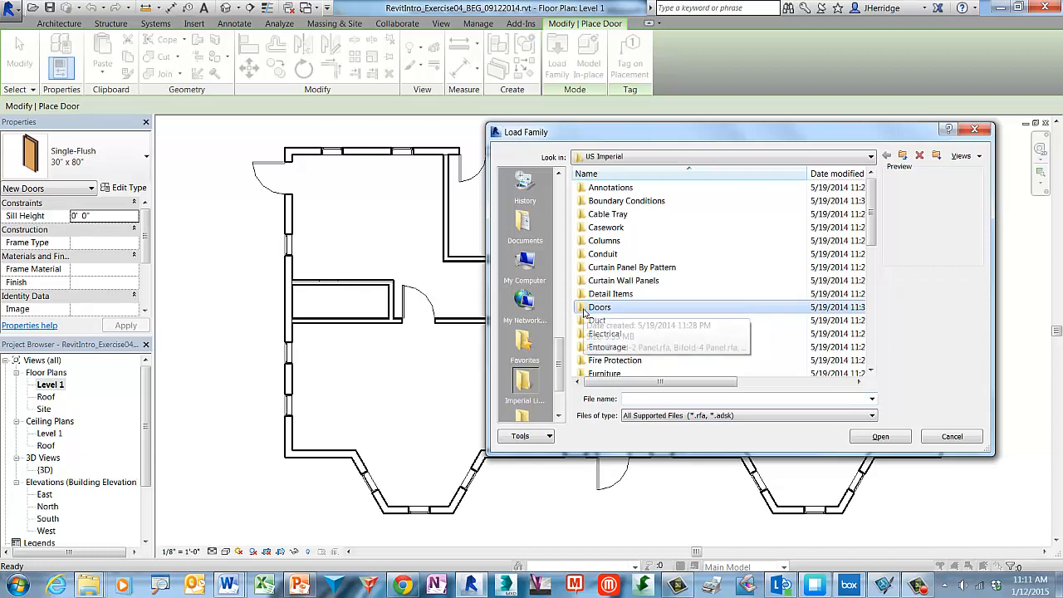
double_click(599, 305)
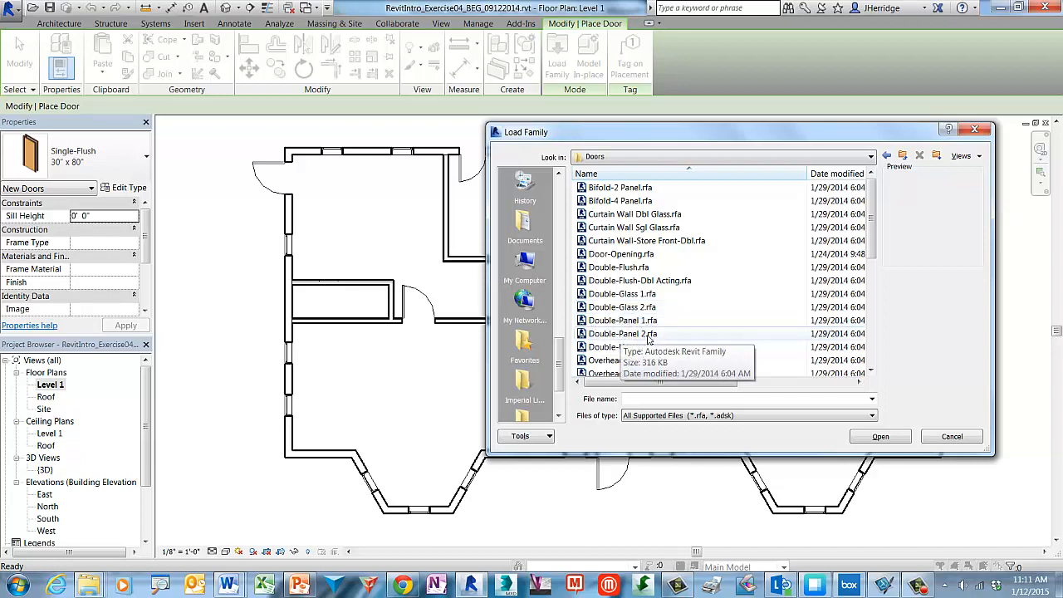
left_click(621, 332)
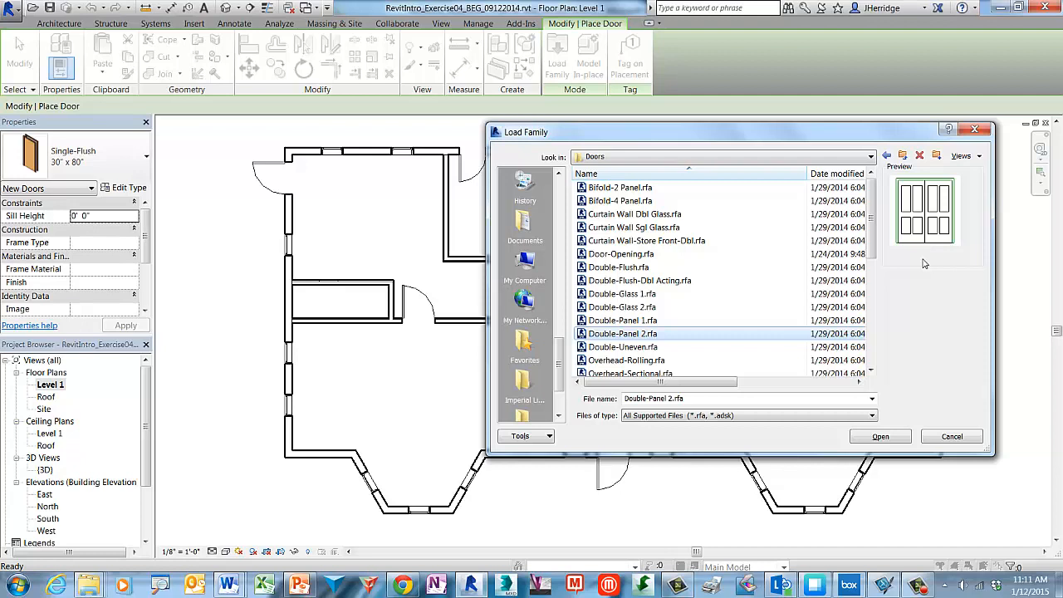
mouse_move(893, 427)
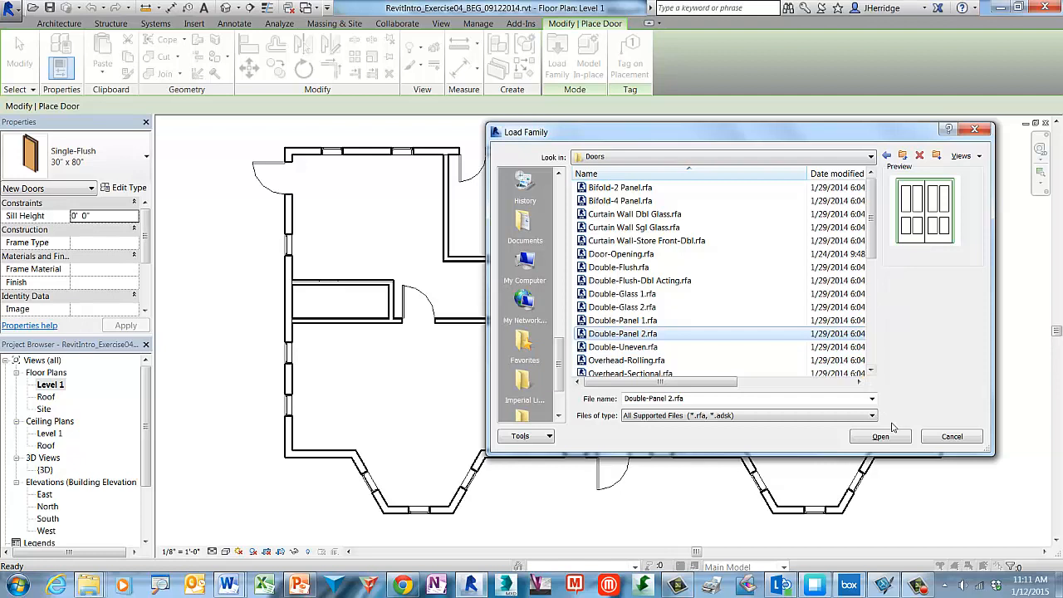
mouse_move(880, 435)
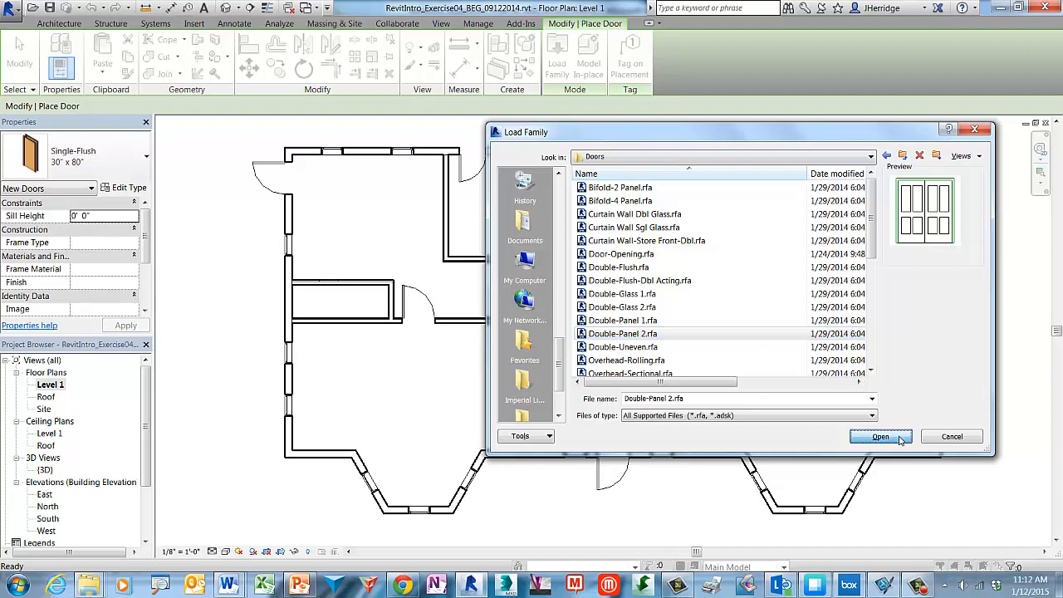
Step: Load Double-Panel 2 and place a 72" x 78" double door in the top closet wall
left_click(879, 435)
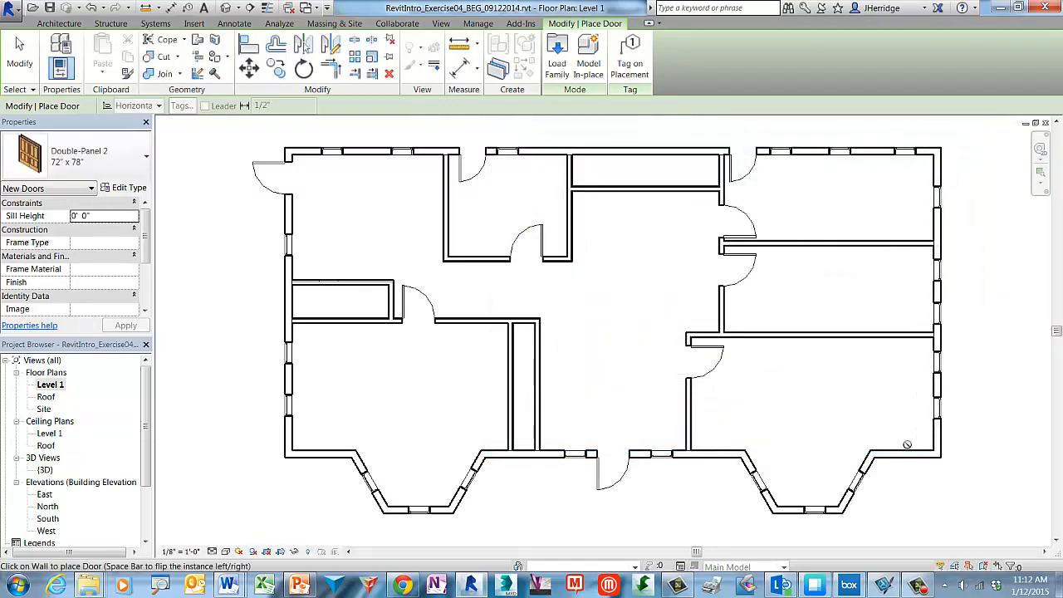
mouse_move(561, 324)
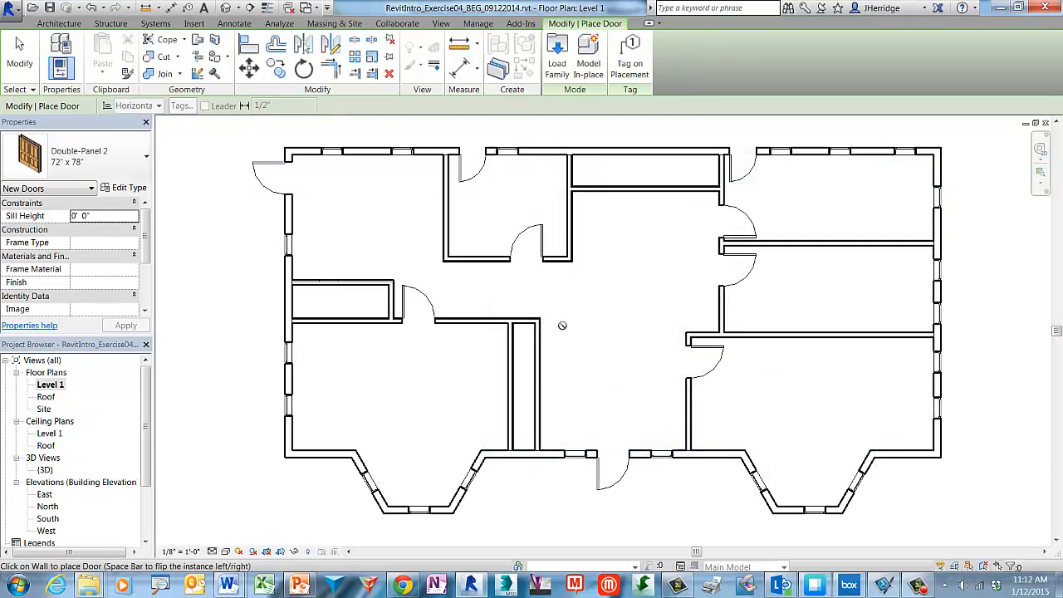
mouse_move(20, 120)
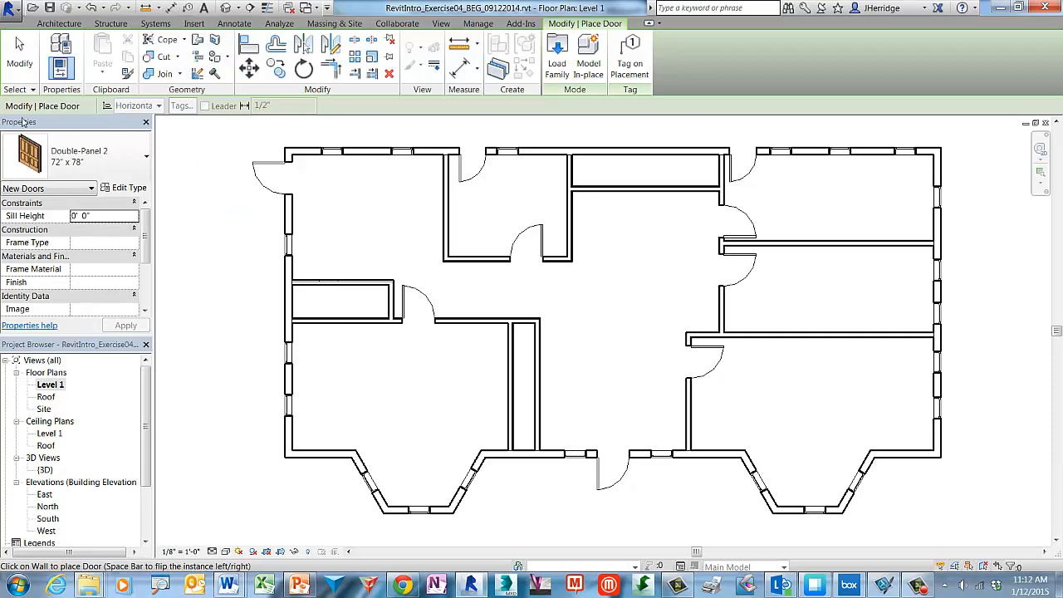
mouse_move(150, 153)
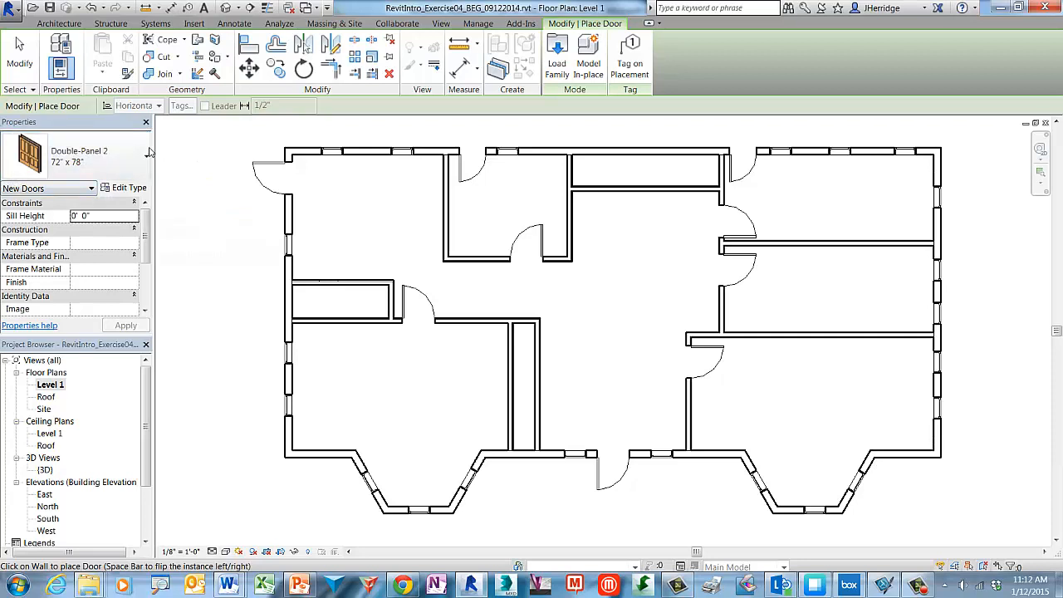
mouse_move(116, 166)
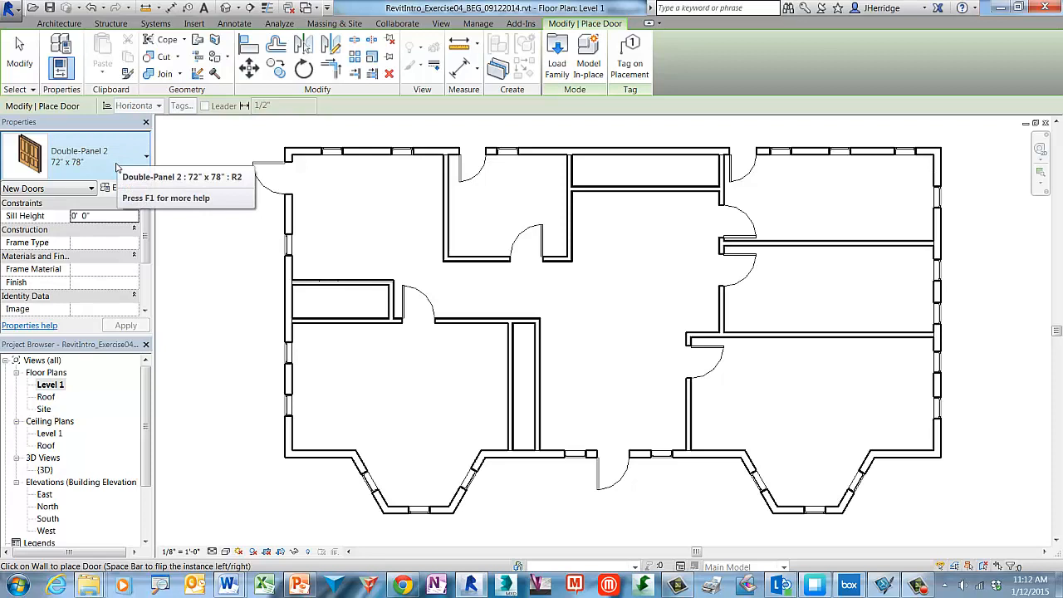
mouse_move(601, 115)
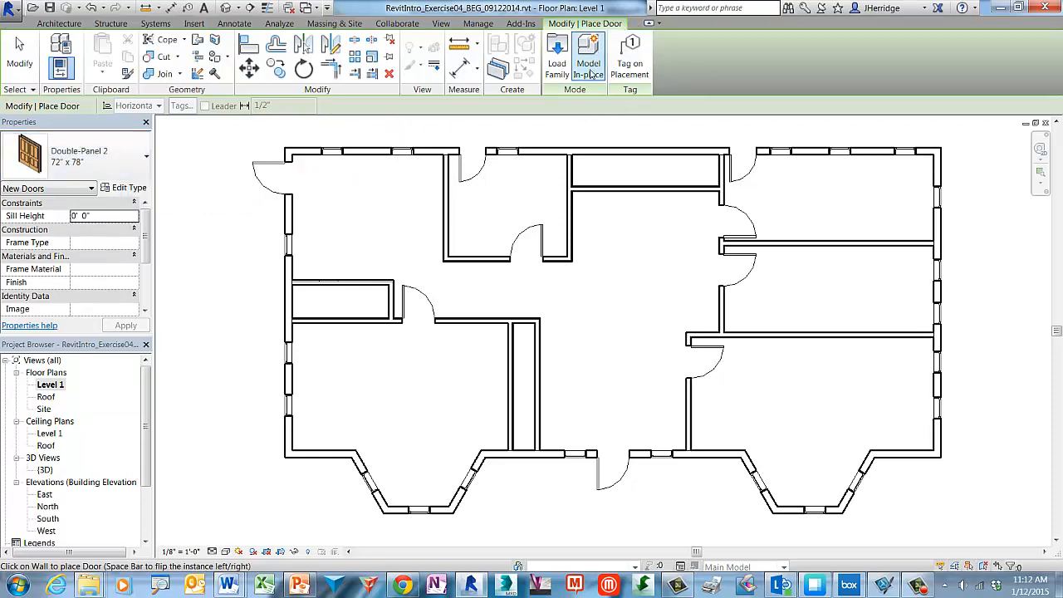
mouse_move(629, 58)
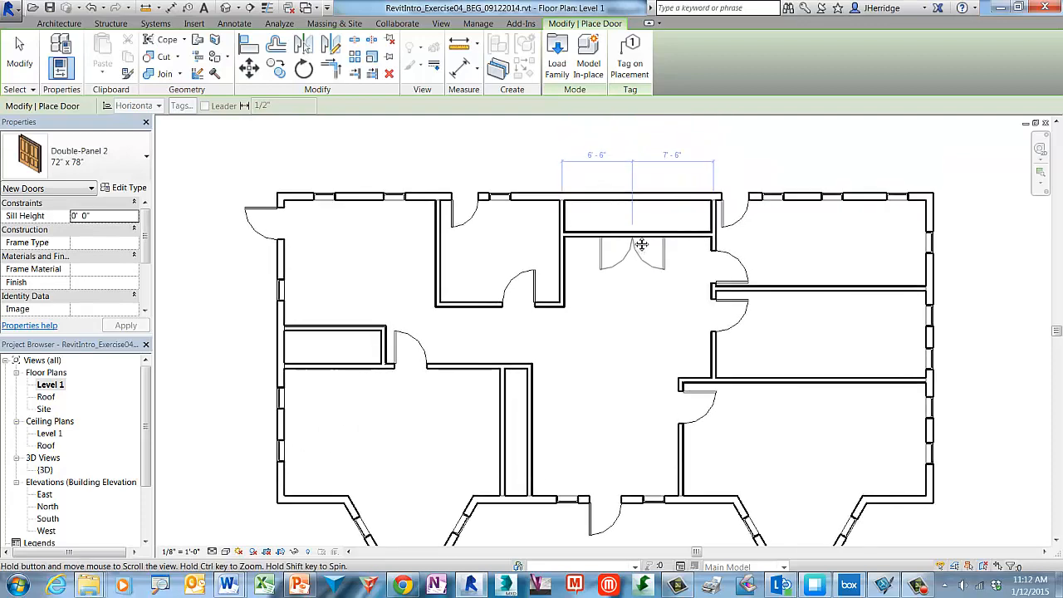
mouse_move(641, 249)
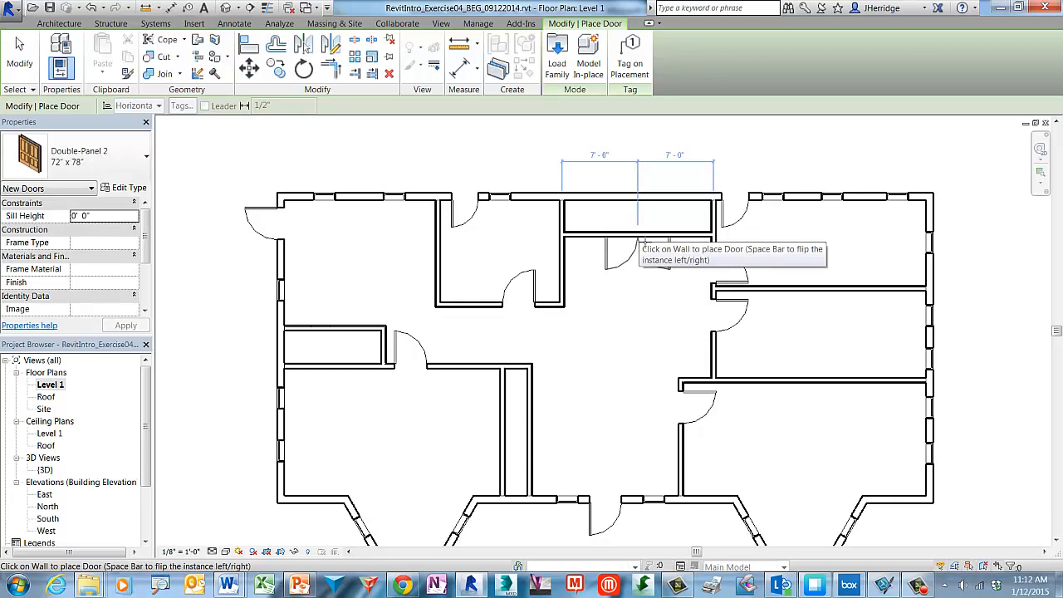
left_click(638, 249)
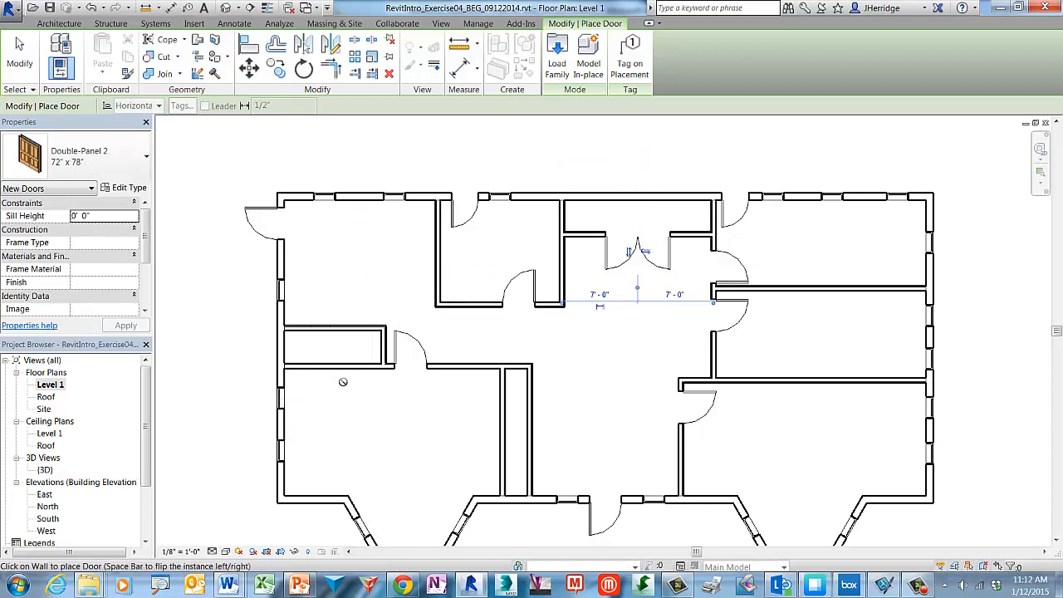
mouse_move(335, 378)
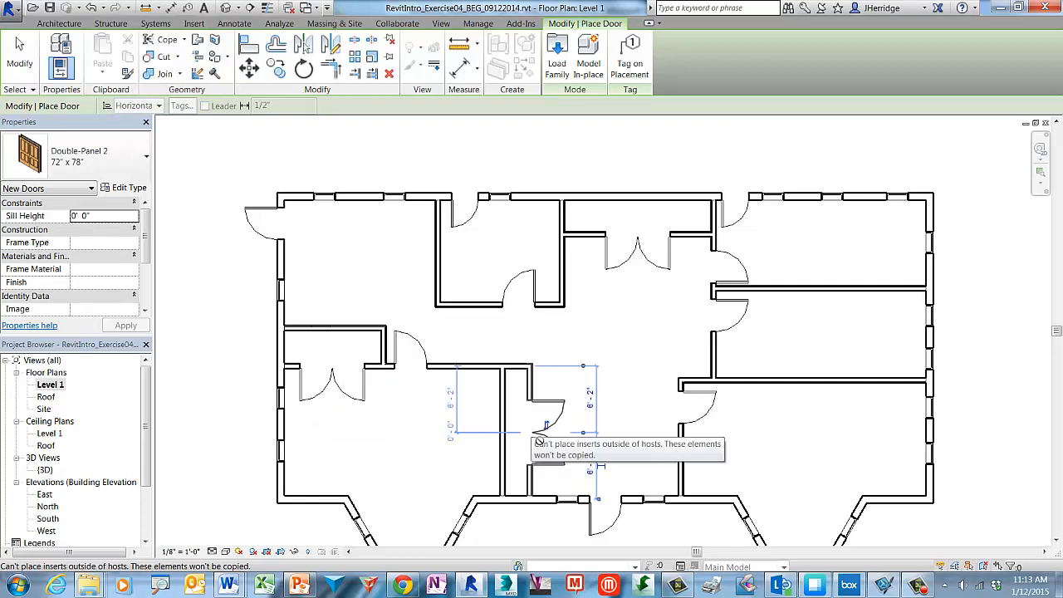
mouse_move(547, 428)
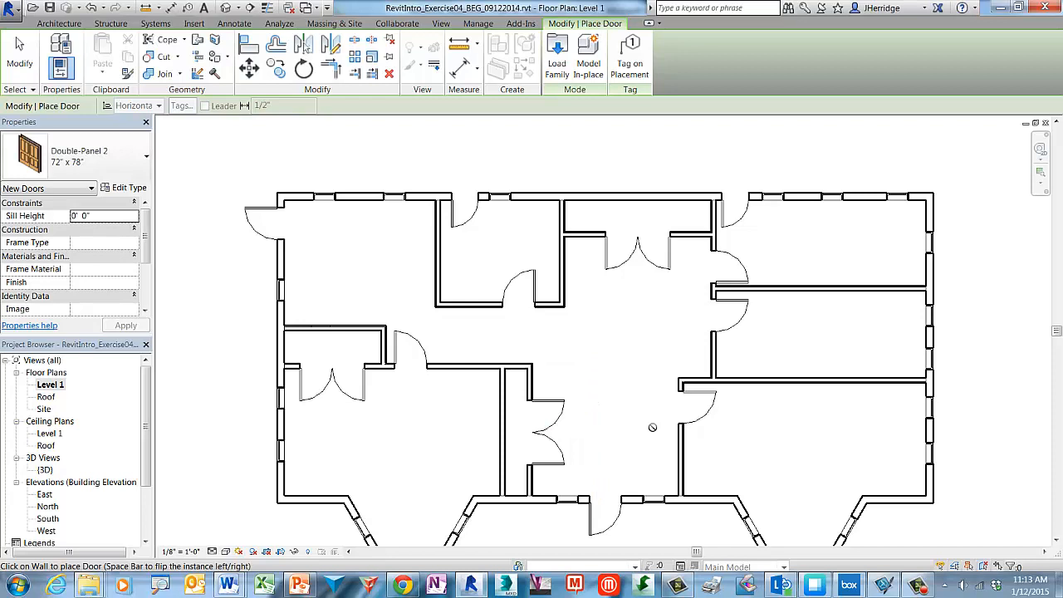
Step: Cancel door placement and bring up the application menu's Save As choices
right_click(651, 425)
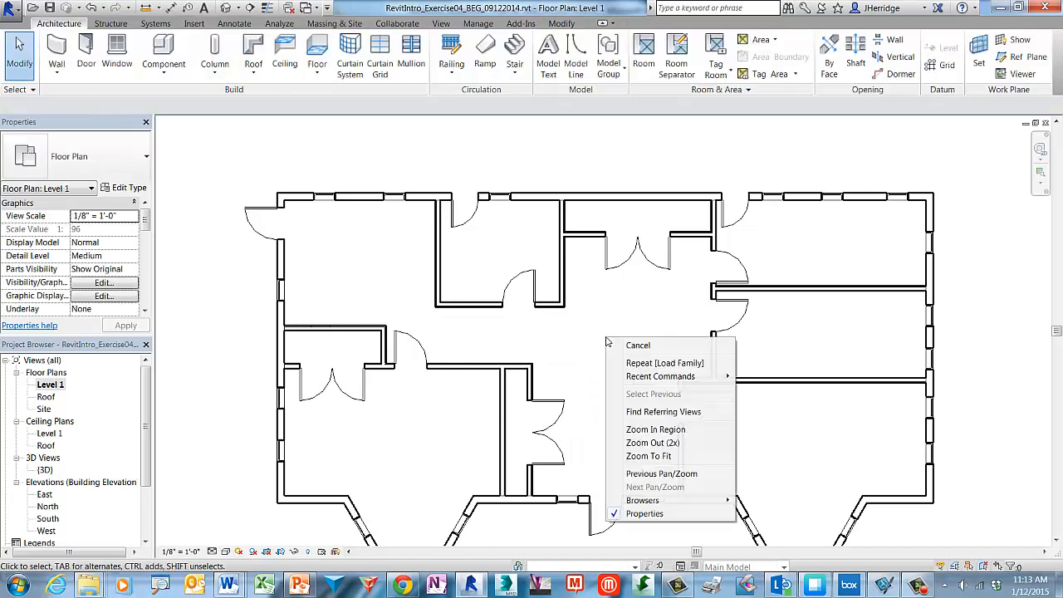
left_click(648, 455)
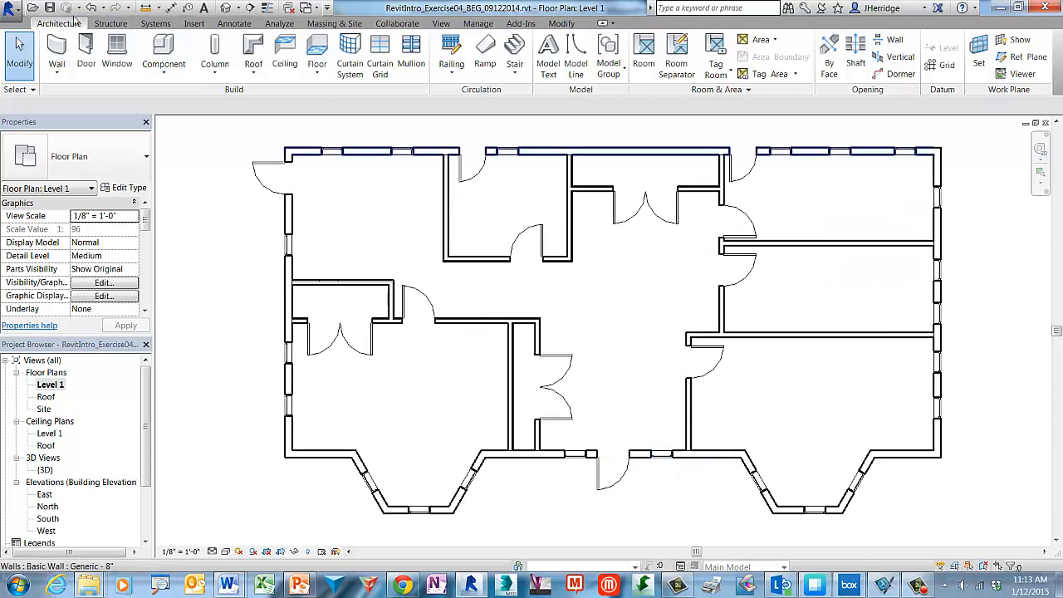
left_click(12, 7)
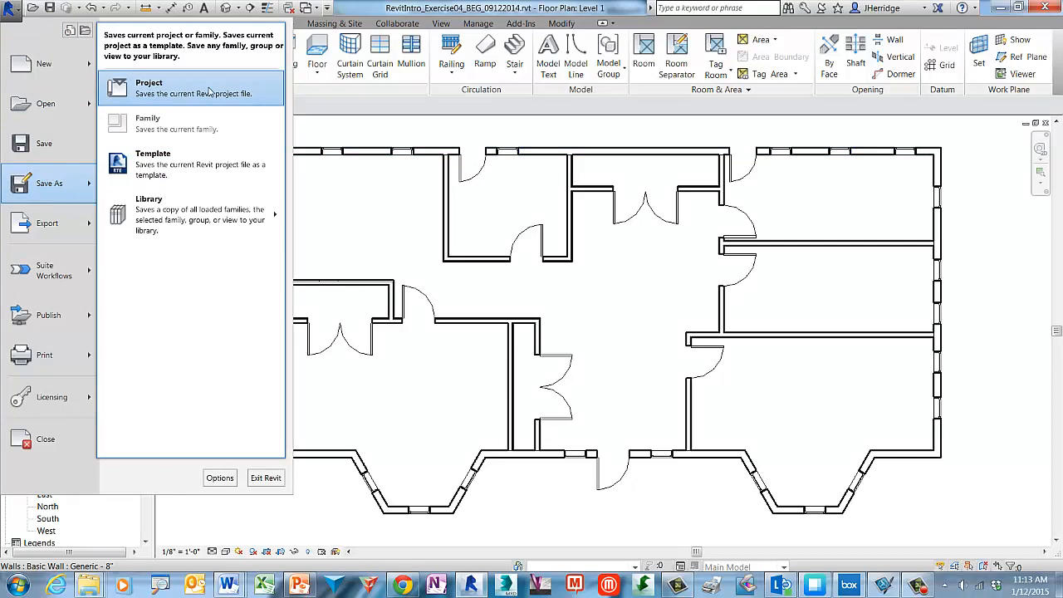
Step: Save the project as the Exercise04 finished file, reaching the overwrite prompt
left_click(149, 86)
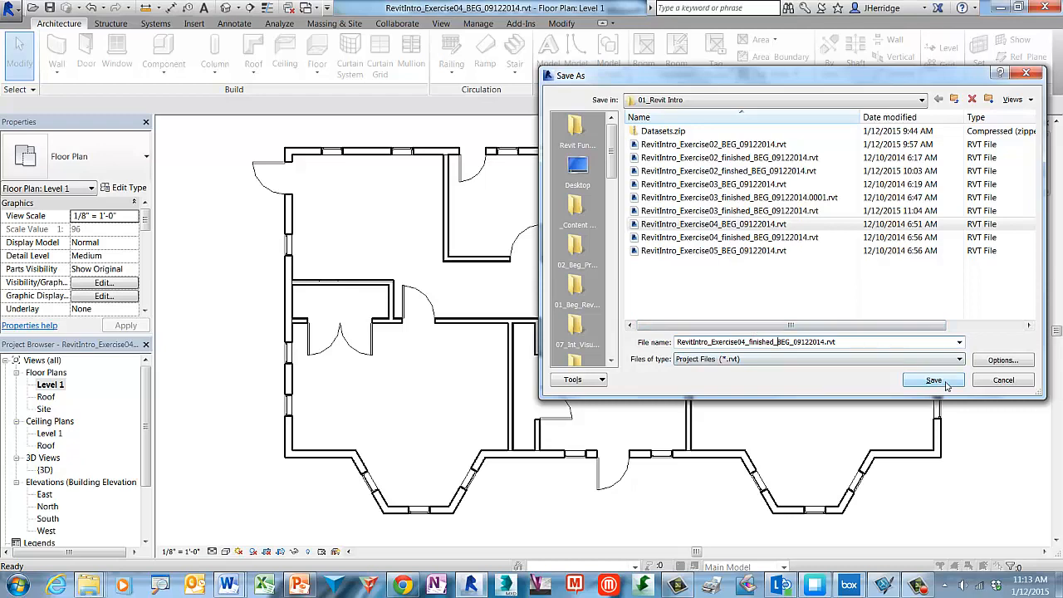
left_click(933, 378)
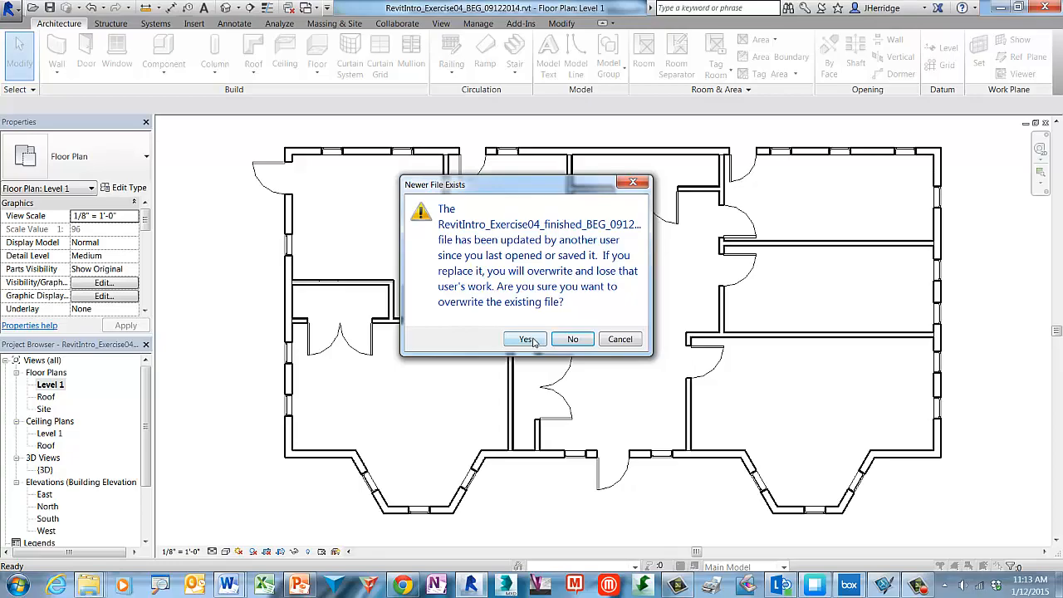